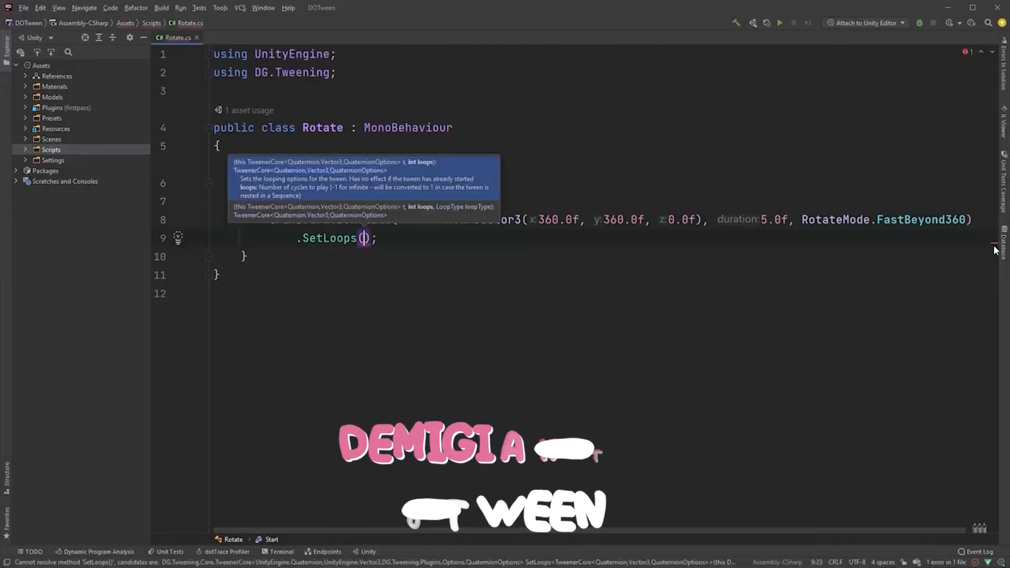
Step: Enter -1 as the SetLoops loops argument so the rotation tween repeats forever
{"action": "type", "text": "-1,"}
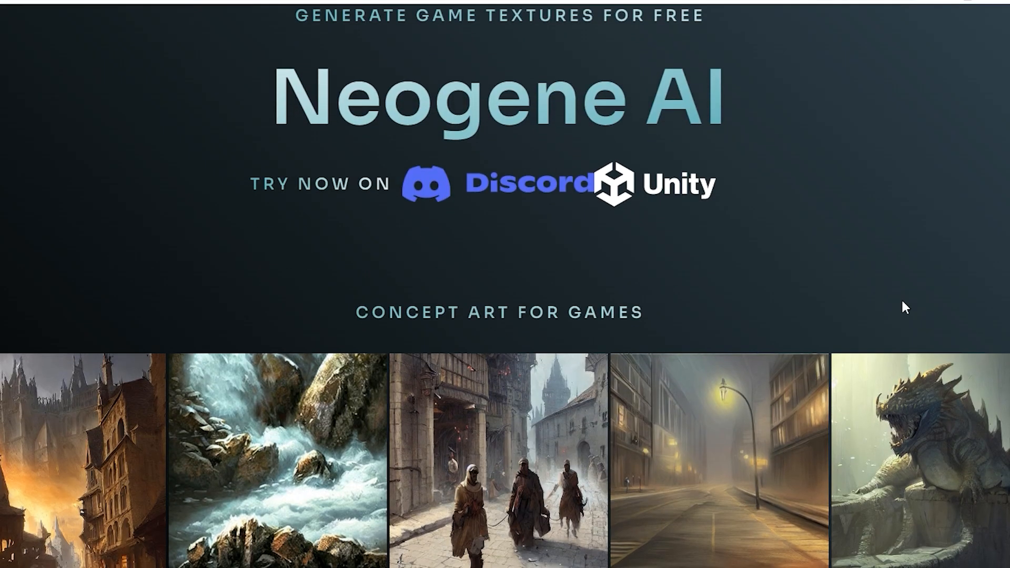
{"action": "scroll", "scroll_direction": "down", "scroll_amount": 3}
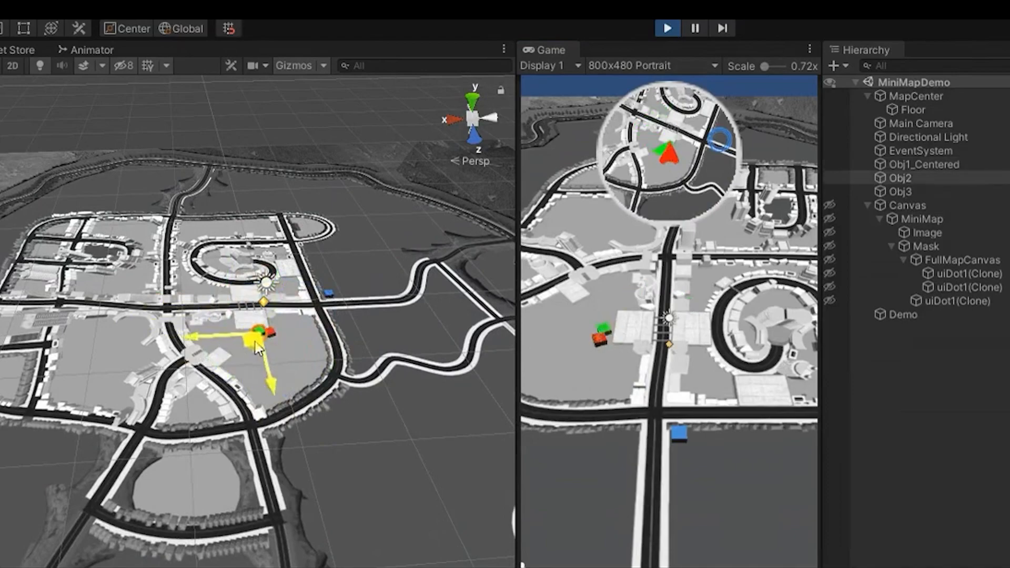
Step: Drag the tracked object across the city map during Play mode while the minimap follows
{"action": "left_click_drag", "start_coordinate": [257, 332], "coordinate": [338, 341]}
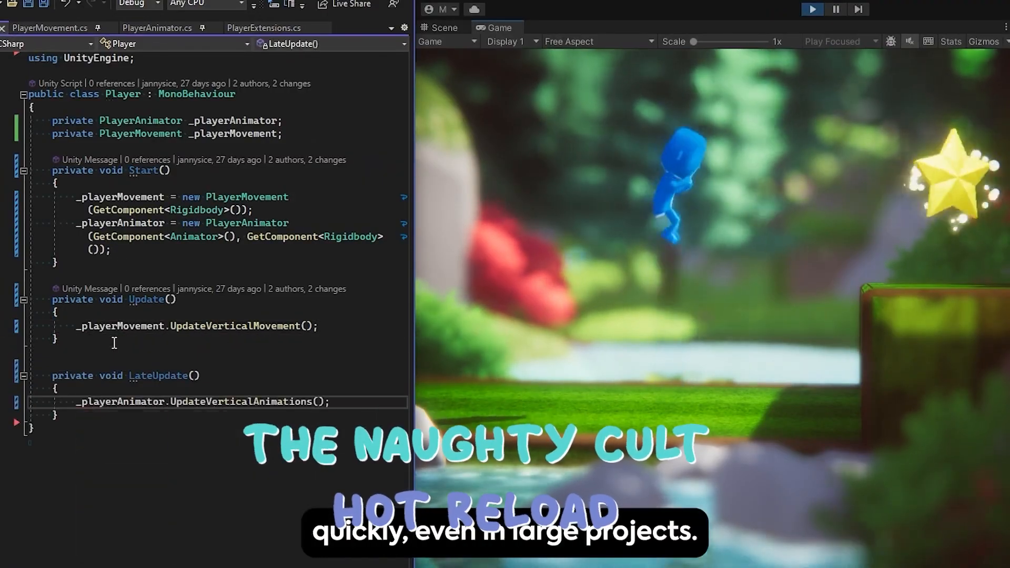
Step: Switch to the PlayerMovement.cs tab to show its vertical bounce movement code
{"action": "left_click", "coordinate": [48, 27]}
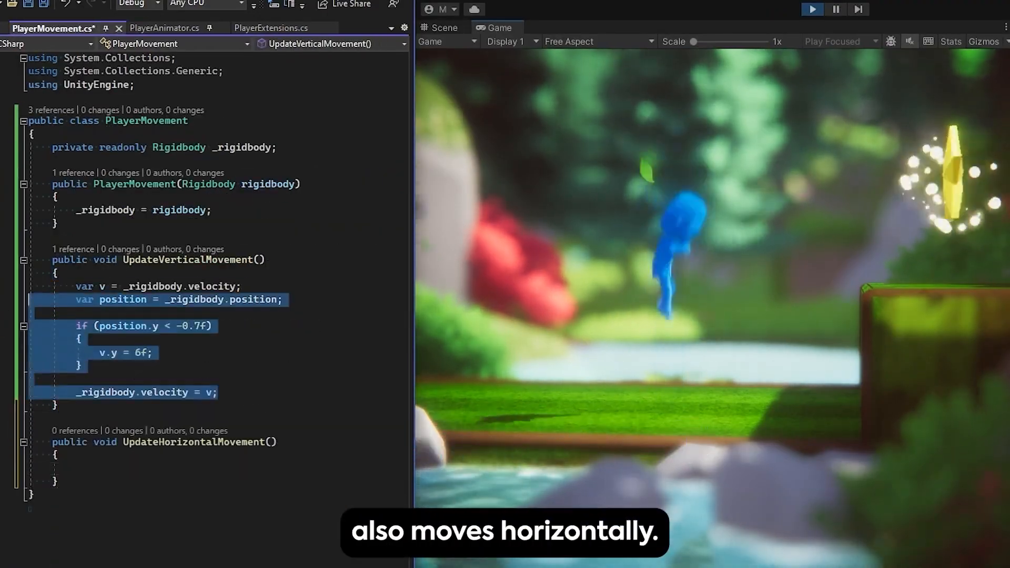